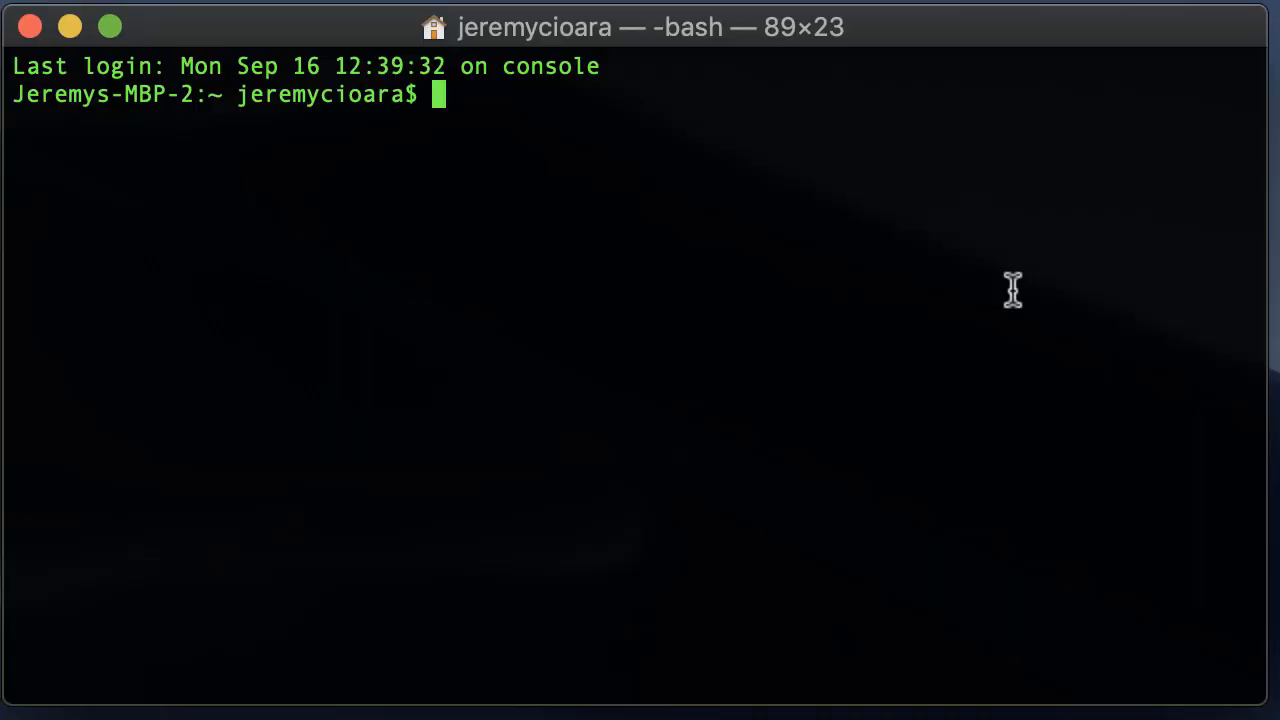
Step: Run 'ls /dev' to list the device files
type("ls /dev")
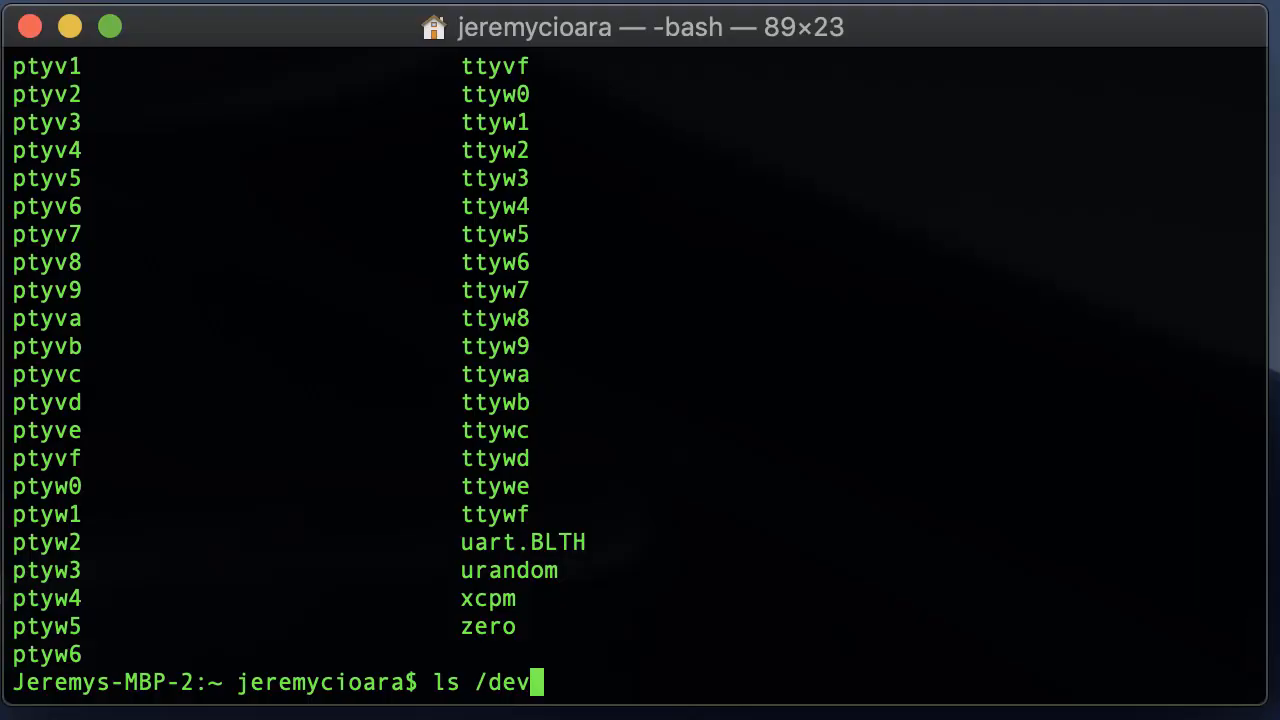
Step: Run 'ls /dev/*usb*', get no match, then rerun it after connecting the adapter
type("/*usb*")
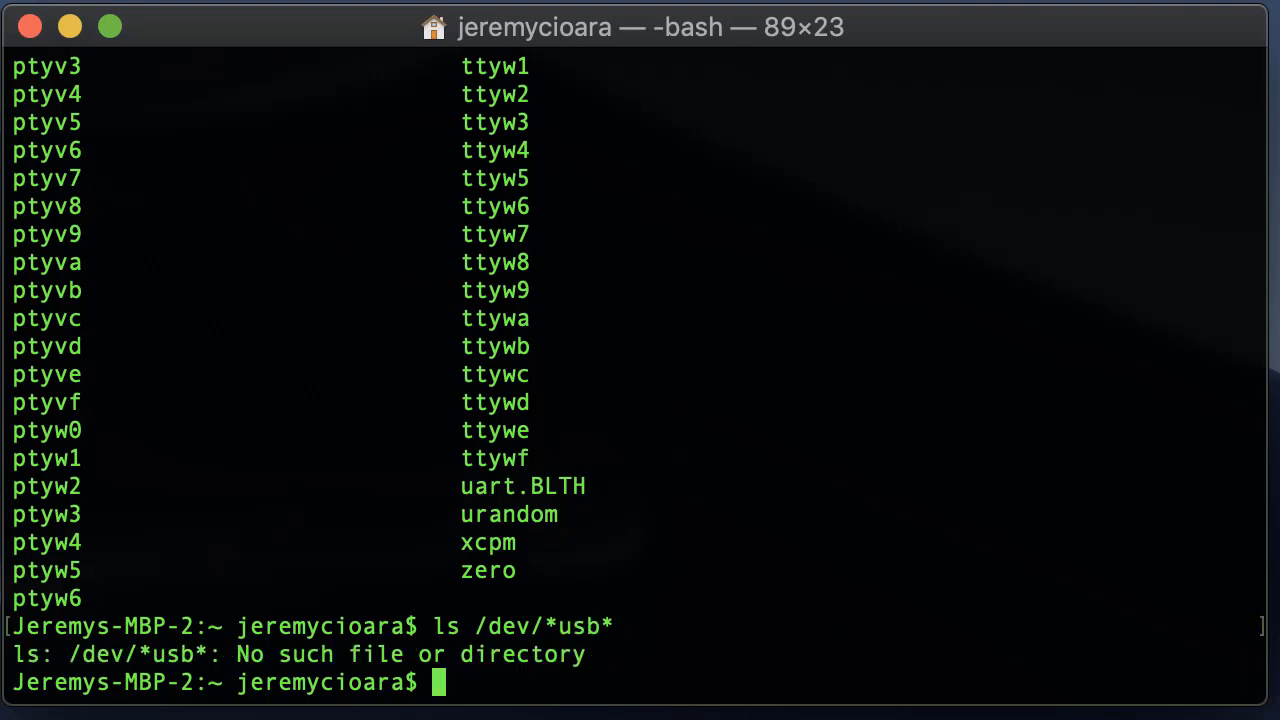
double_click(522, 654)
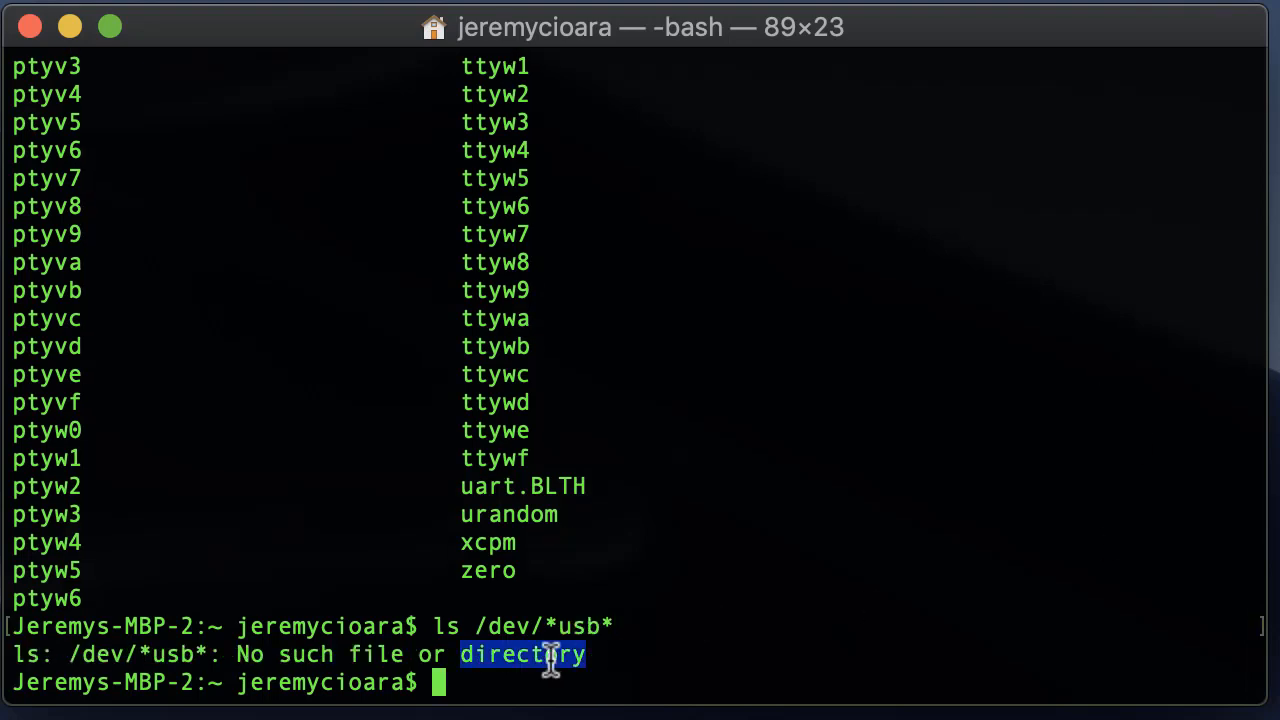
type("ls /dev/*usb*")
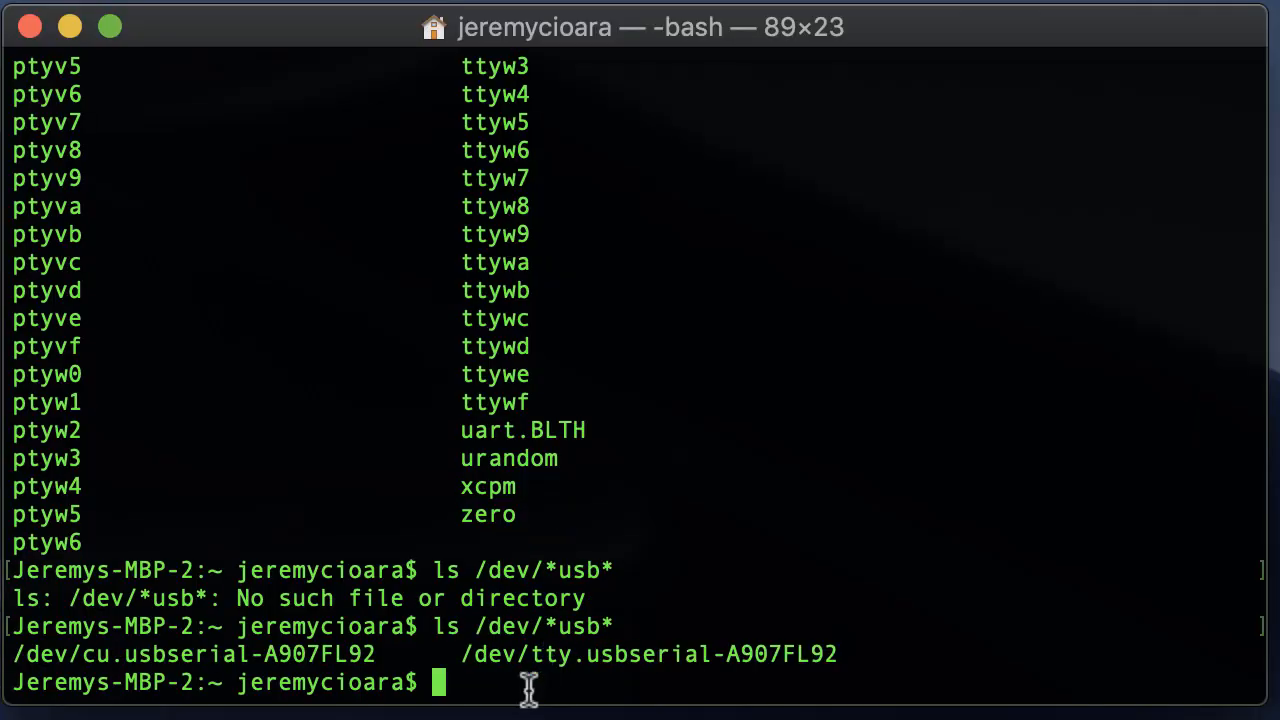
Step: Point out cu.usbserial-A907FL92 and tty.usbserial-A907FL92 in the listing
double_click(164, 654)
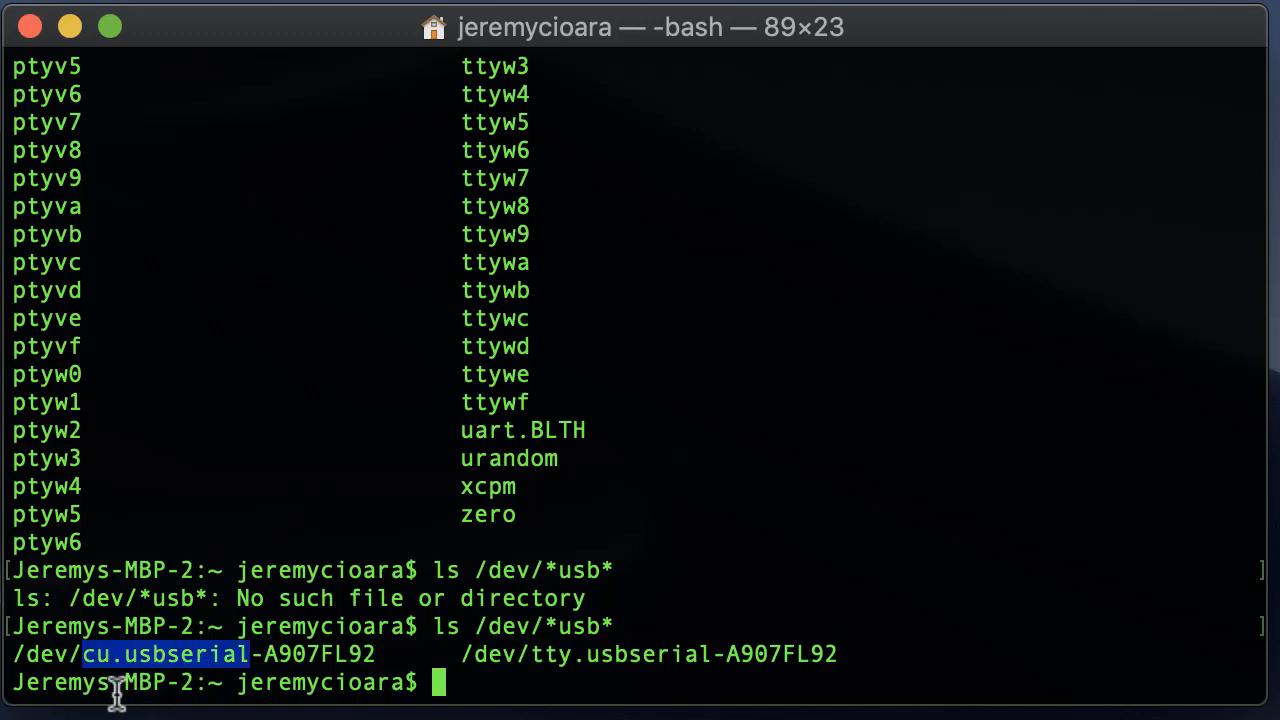
mouse_move(616, 676)
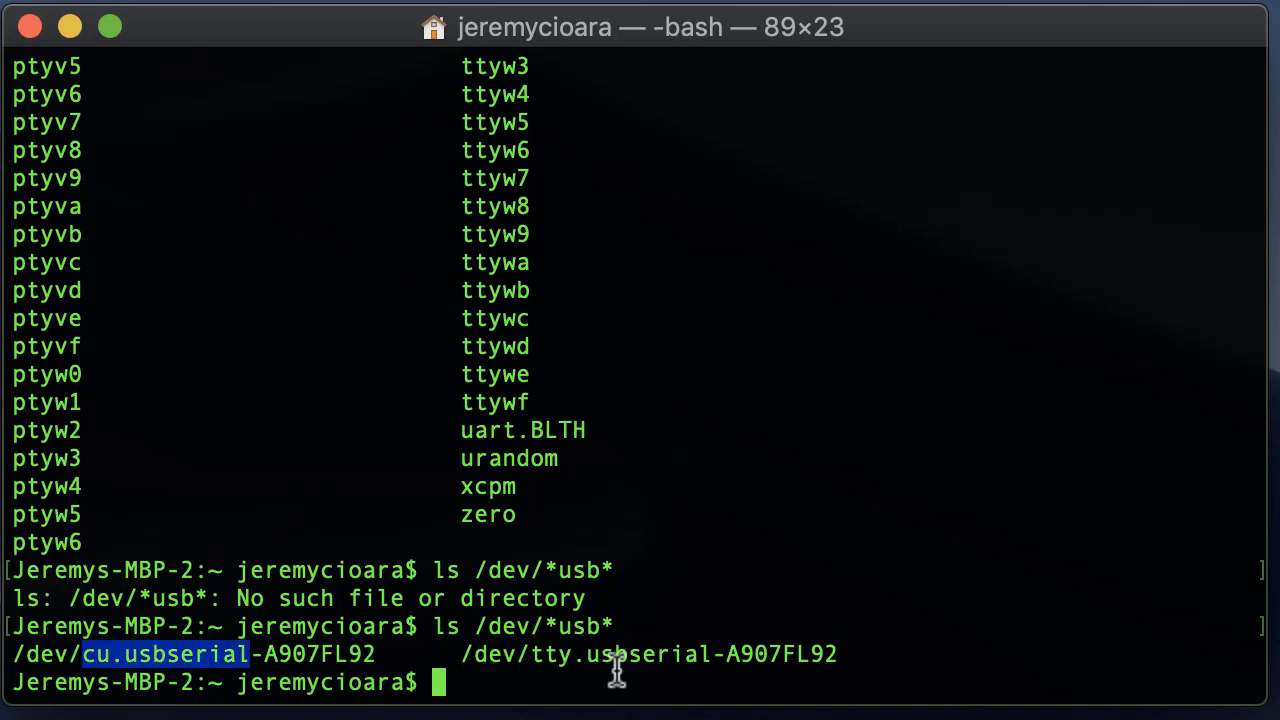
double_click(616, 652)
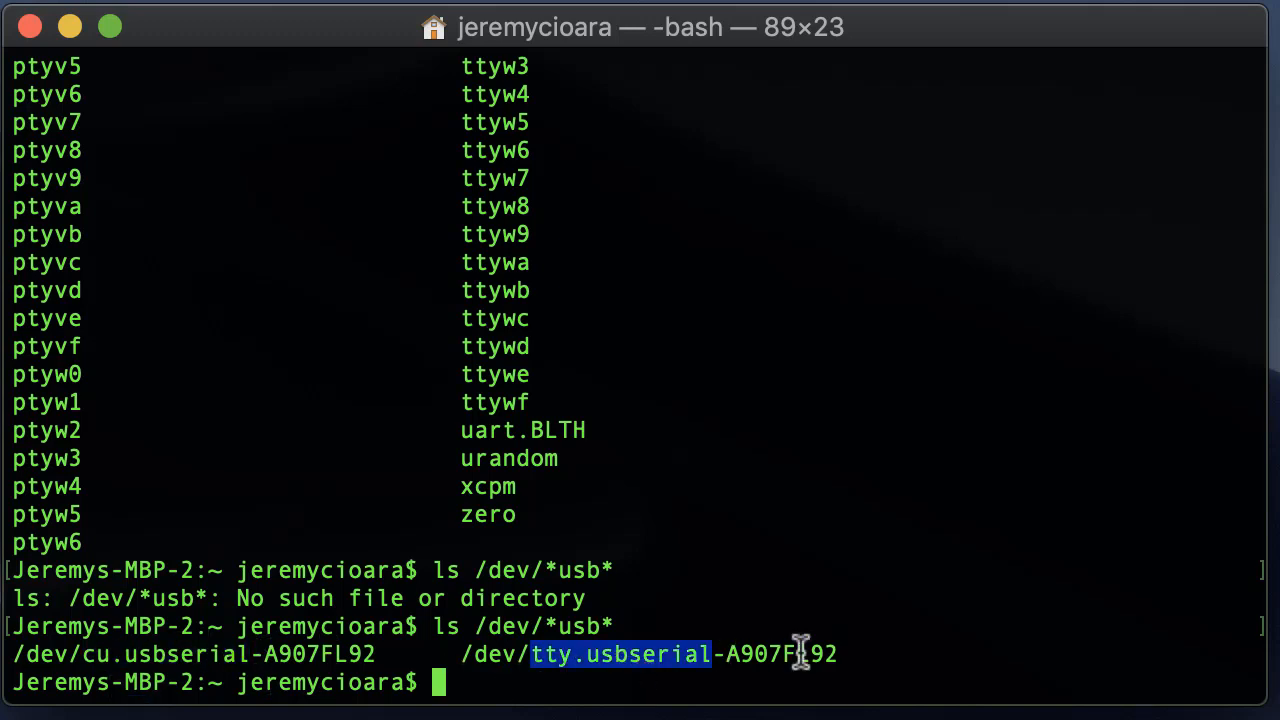
left_click(850, 652)
type("sc")
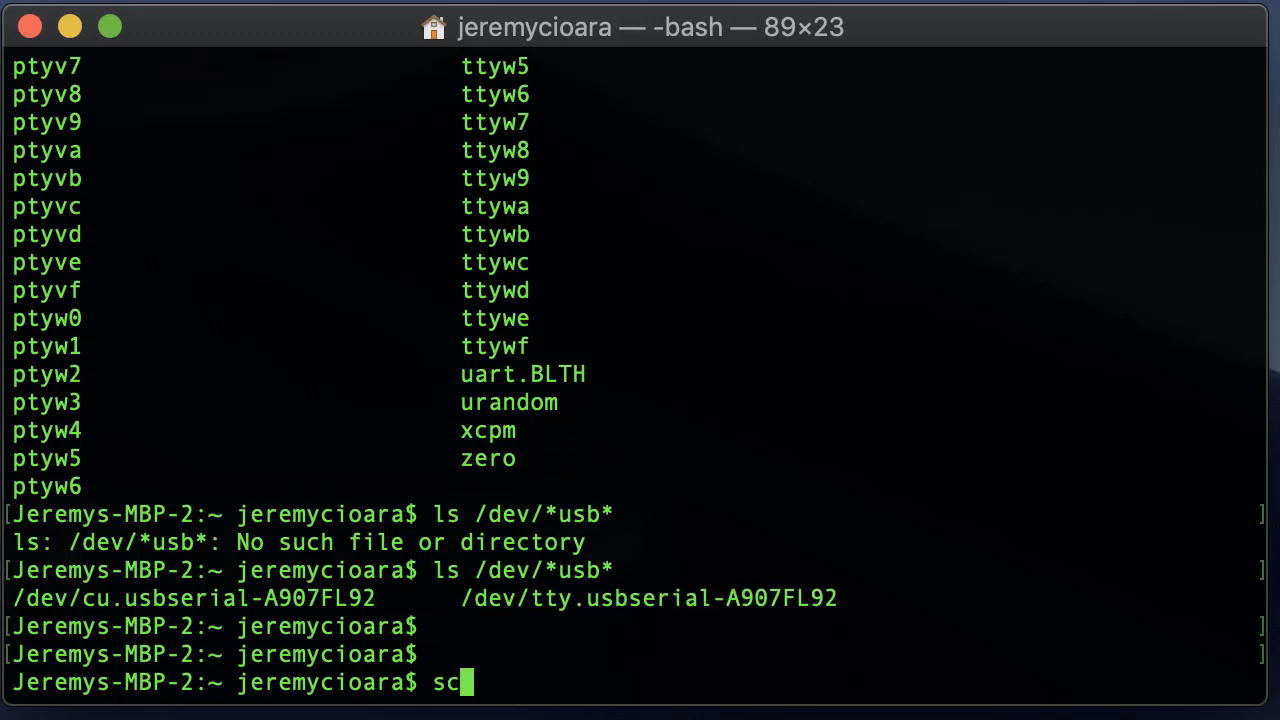
Step: Run 'screen /dev/tty.usbserial-A907FL92 9600' to attach to the serial port
type("reen")
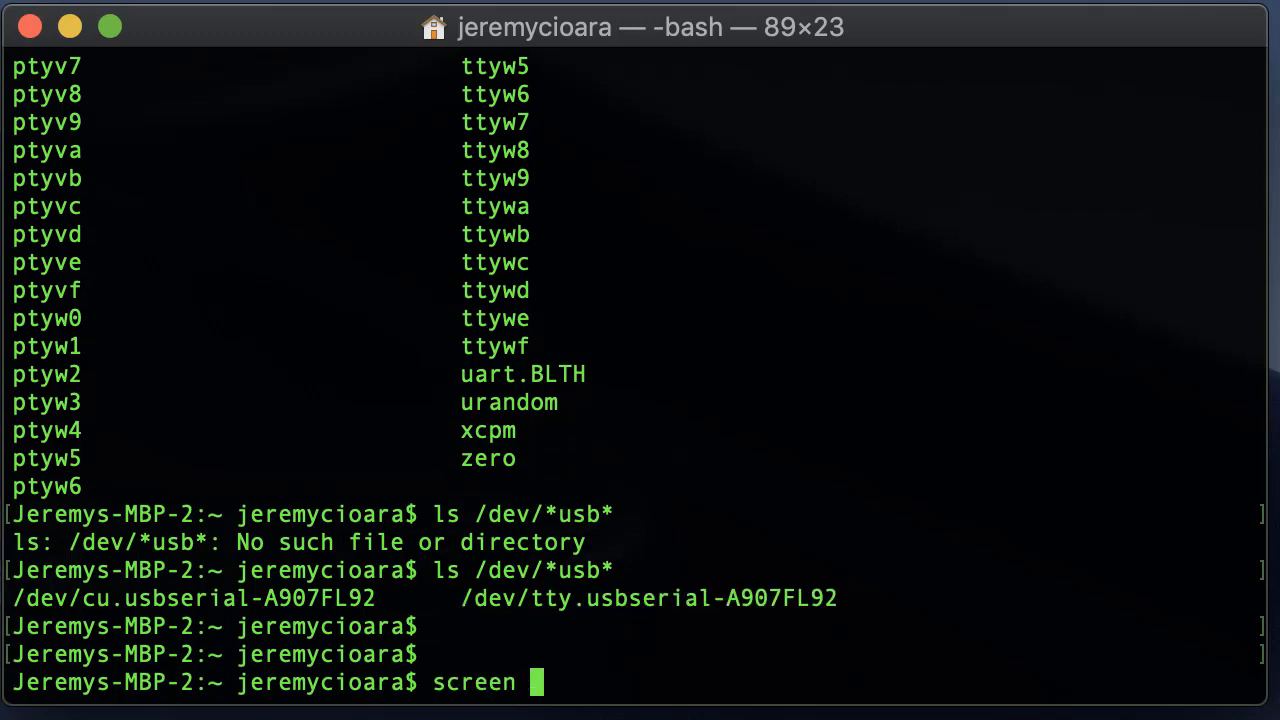
type("/dev/tty.usbserial-A907FL92")
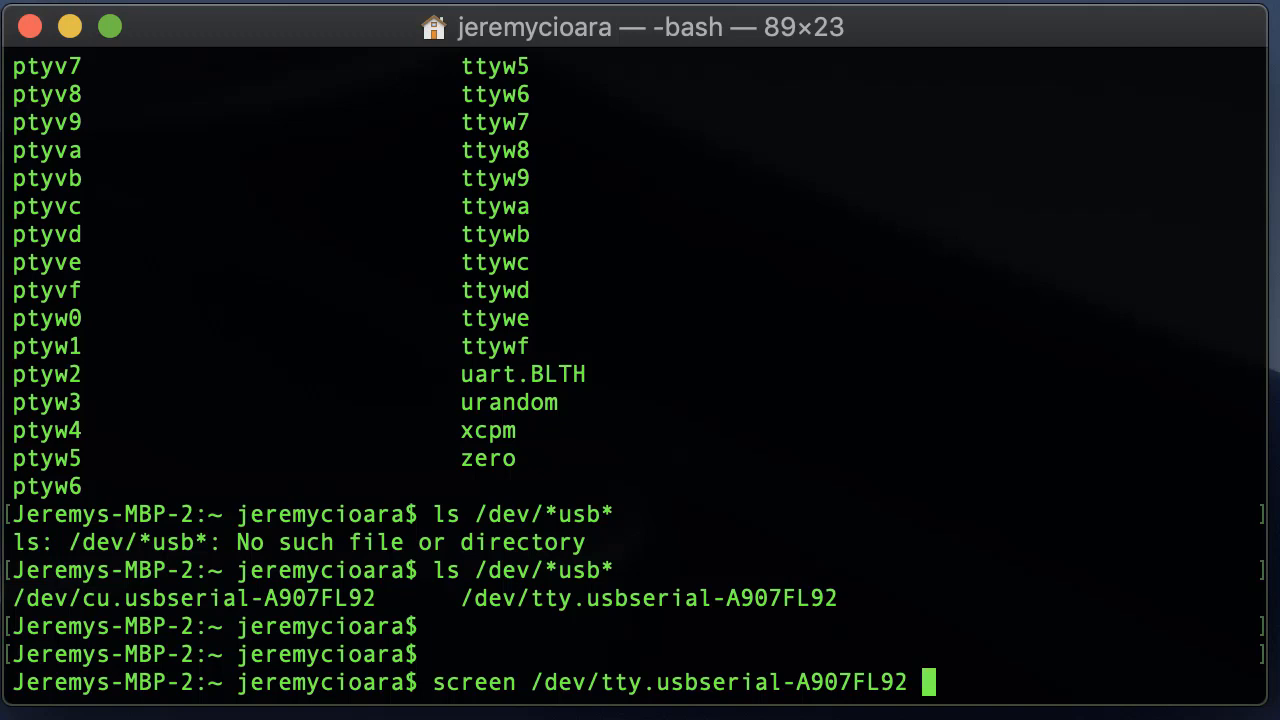
type("9600")
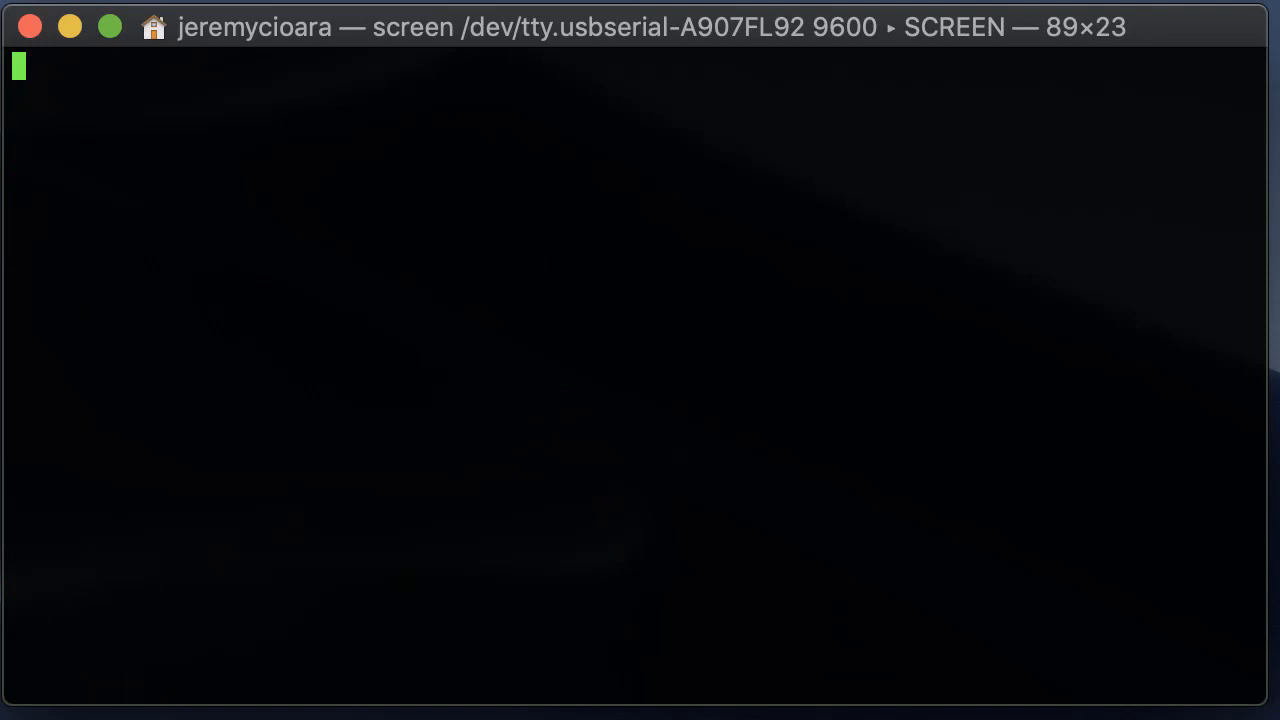
Step: Wake the router console so it asks about the initial configuration dialog
key("enter")
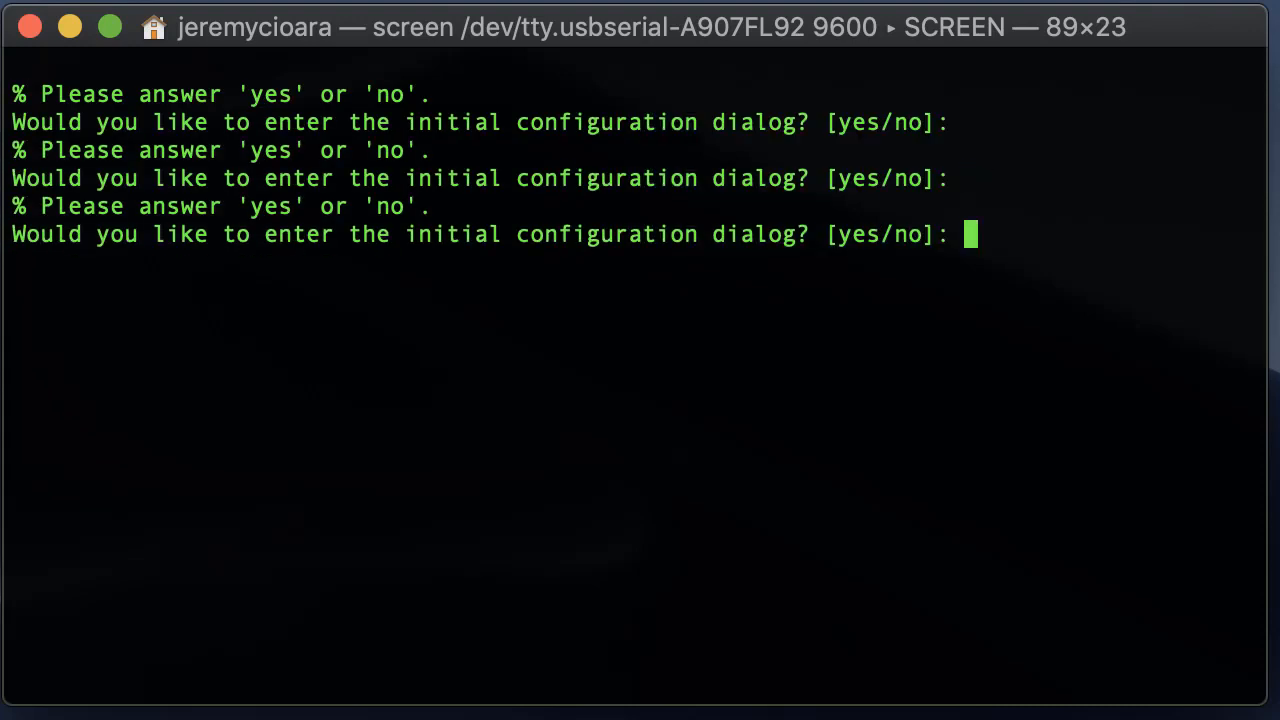